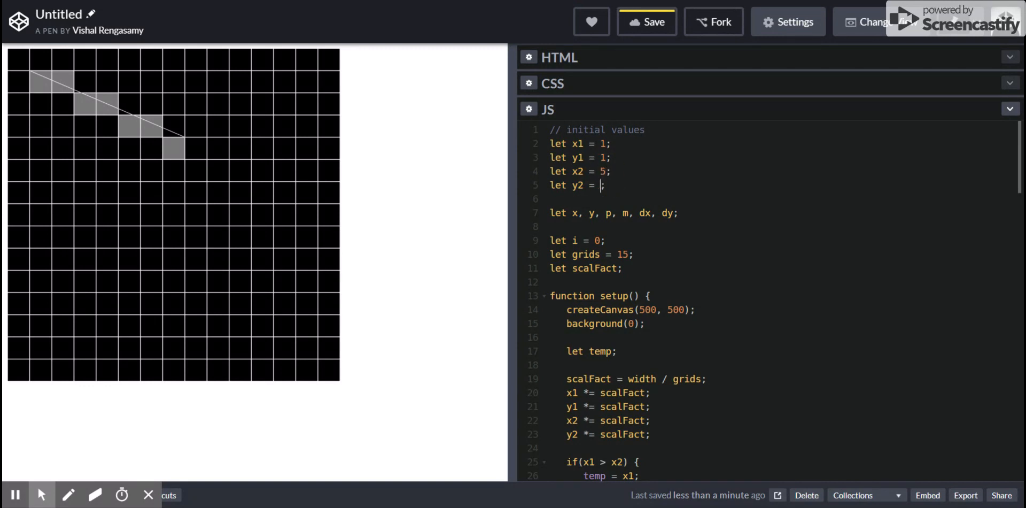
Set the line end point y2 to 10 so the shaded cells run steeply downward.
type("10")
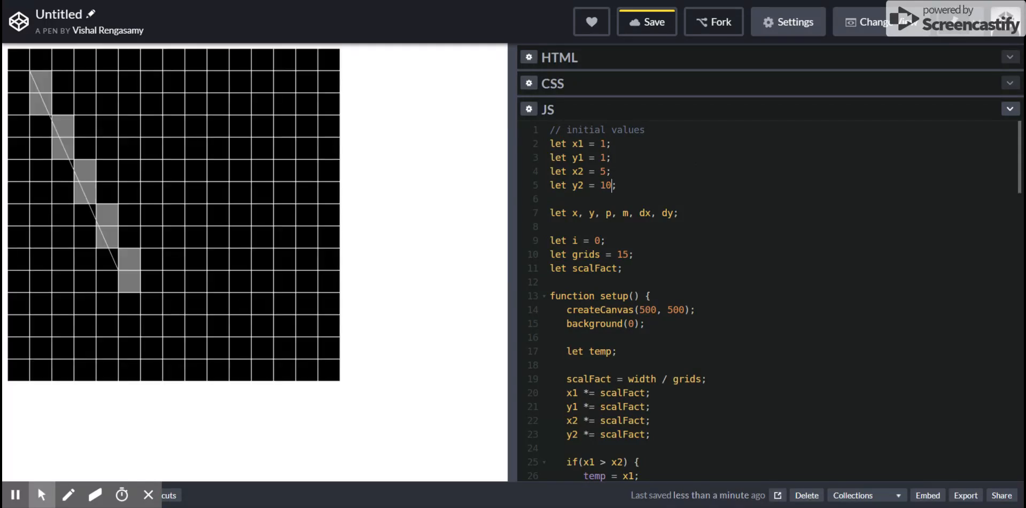
mouse_move(341, 181)
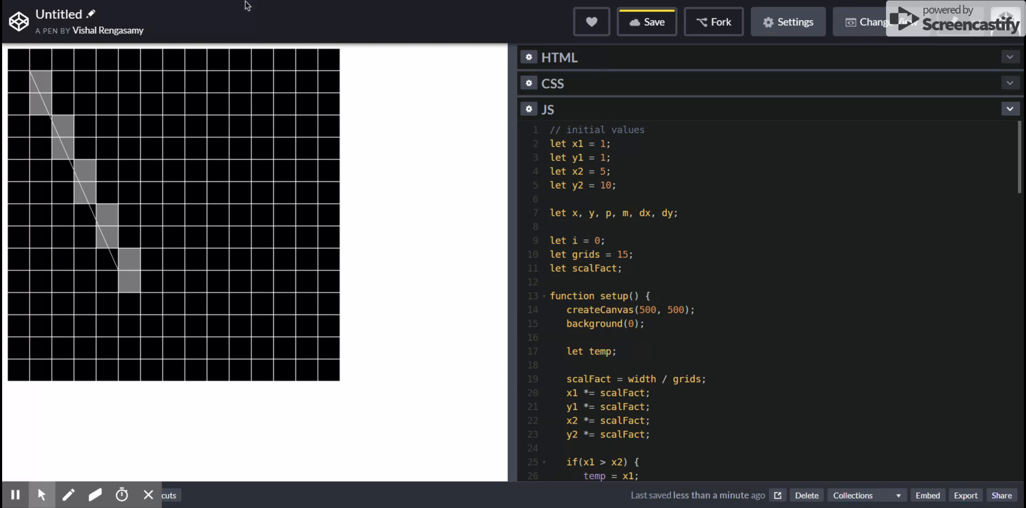
scroll("down", 3)
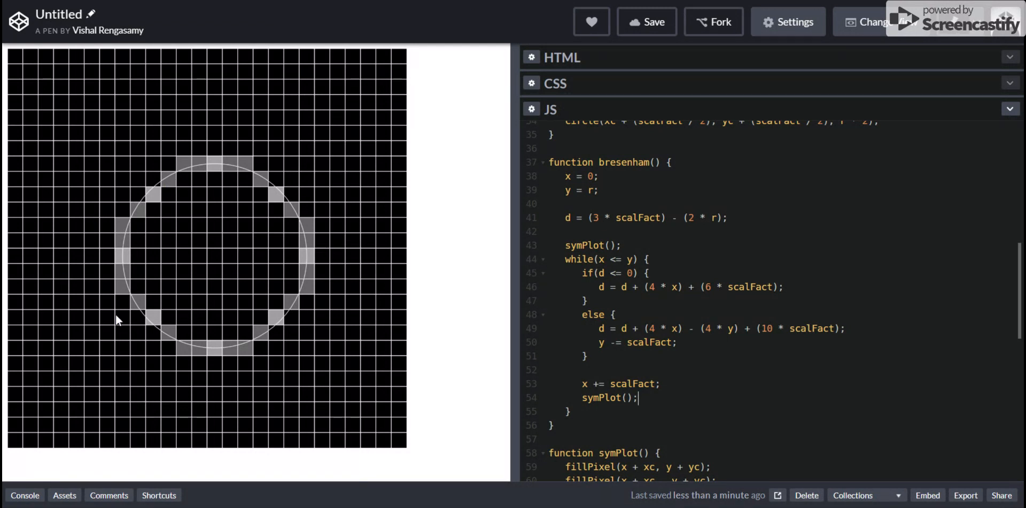
mouse_move(209, 199)
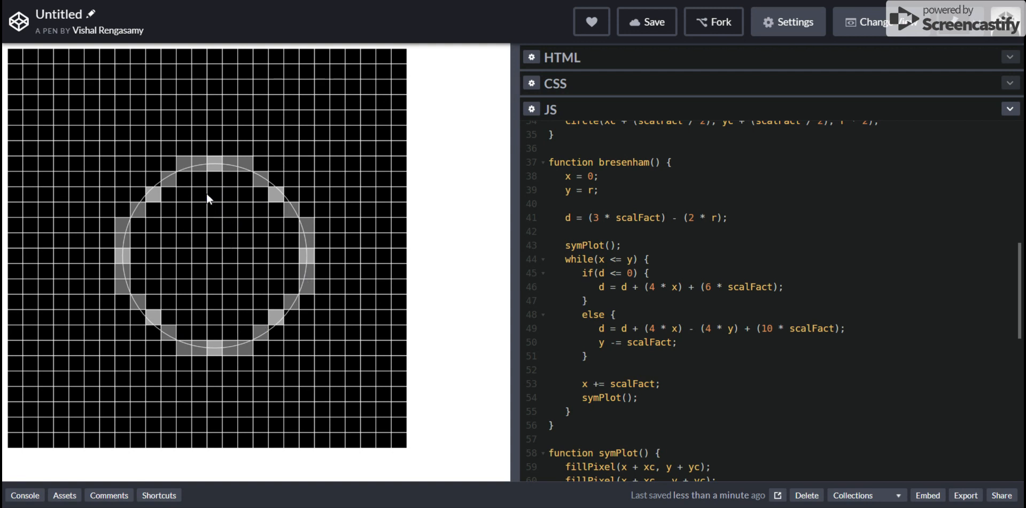
mouse_move(217, 216)
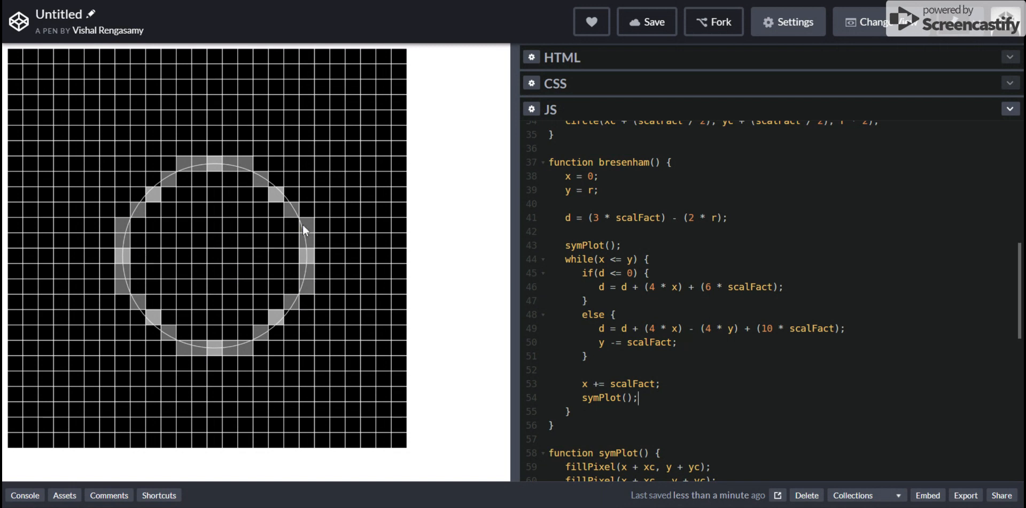
mouse_move(221, 171)
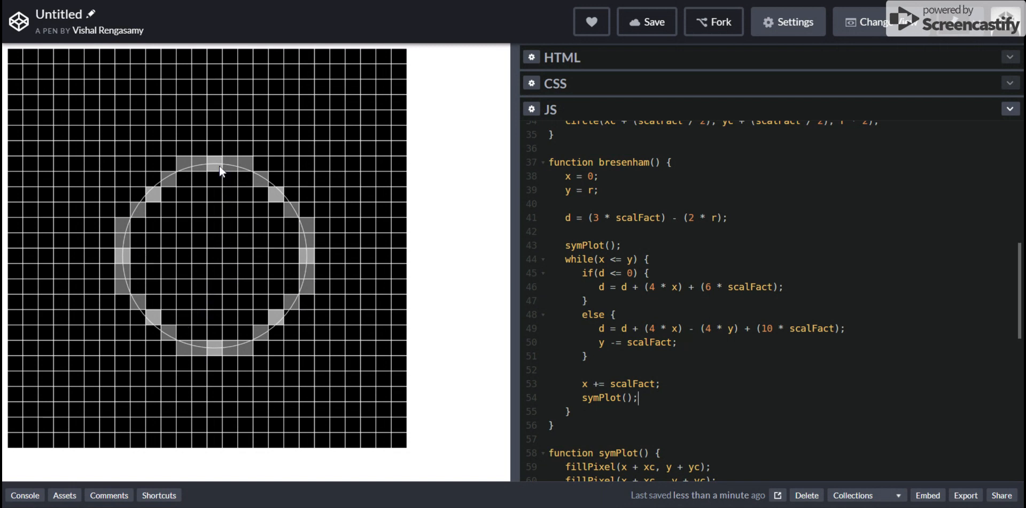
mouse_move(260, 187)
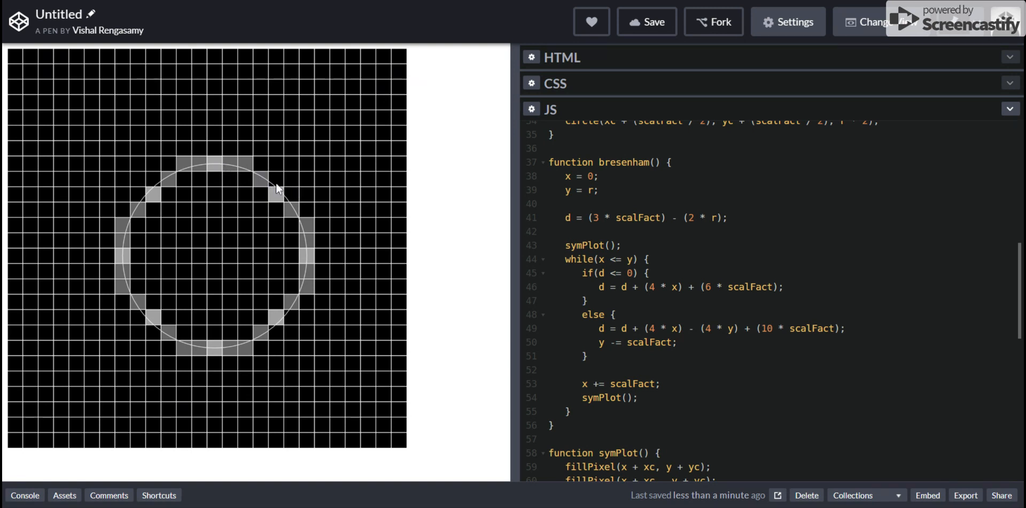
mouse_move(271, 189)
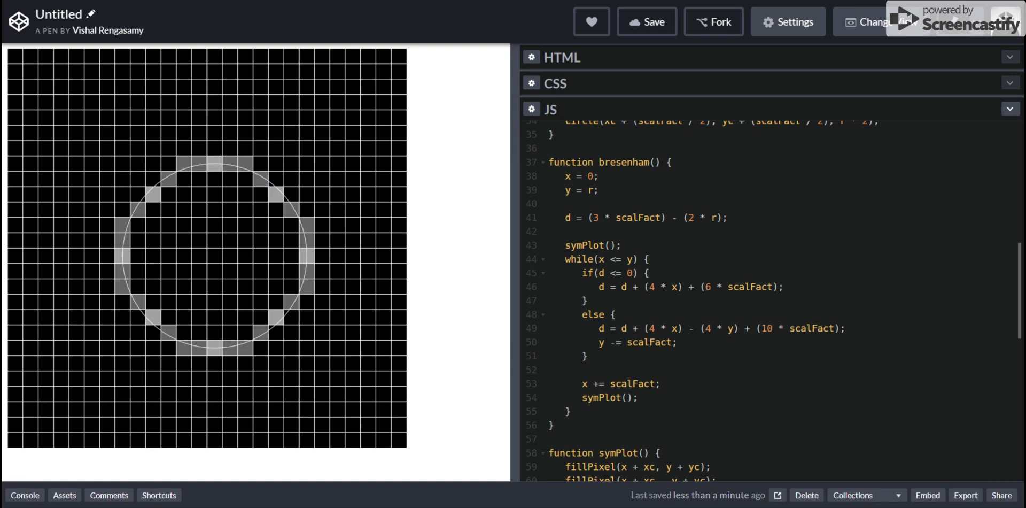
mouse_move(228, 169)
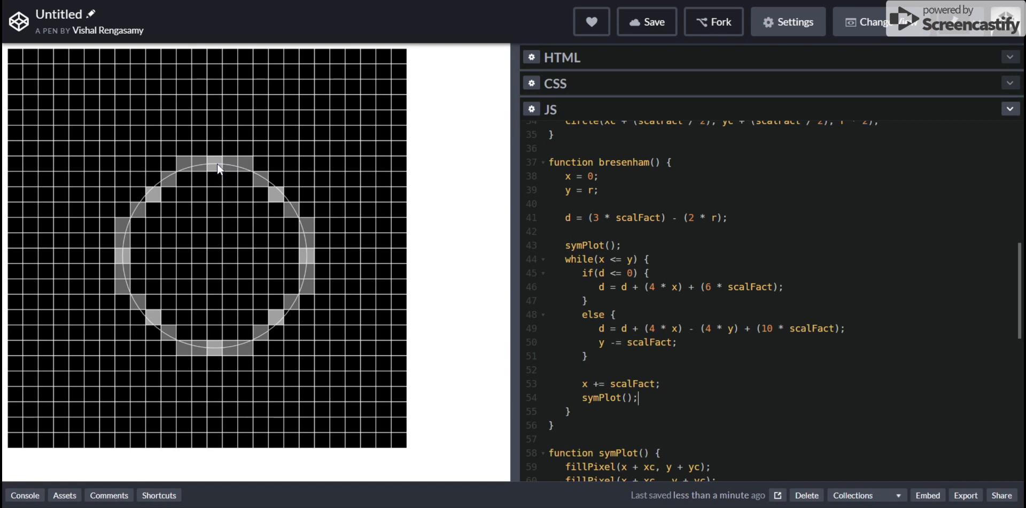
mouse_move(224, 260)
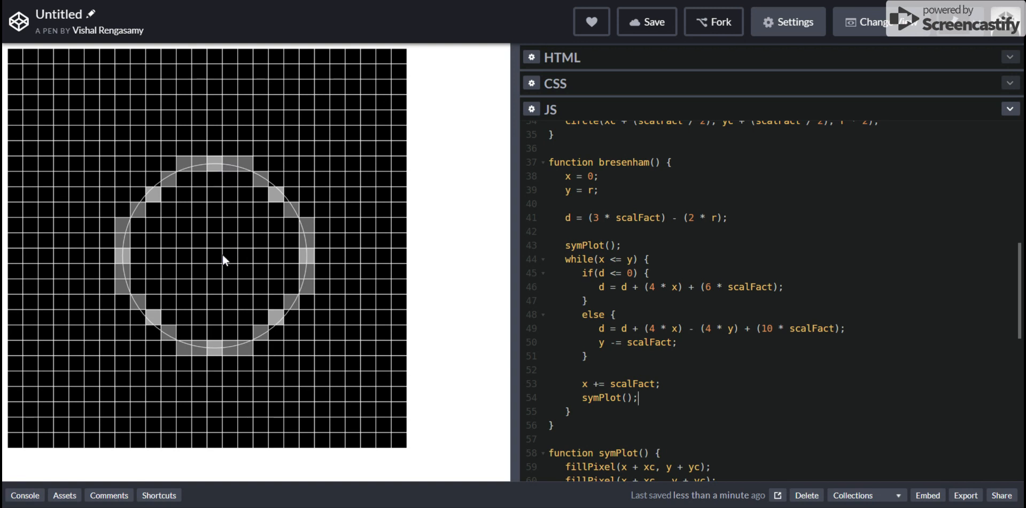
mouse_move(189, 173)
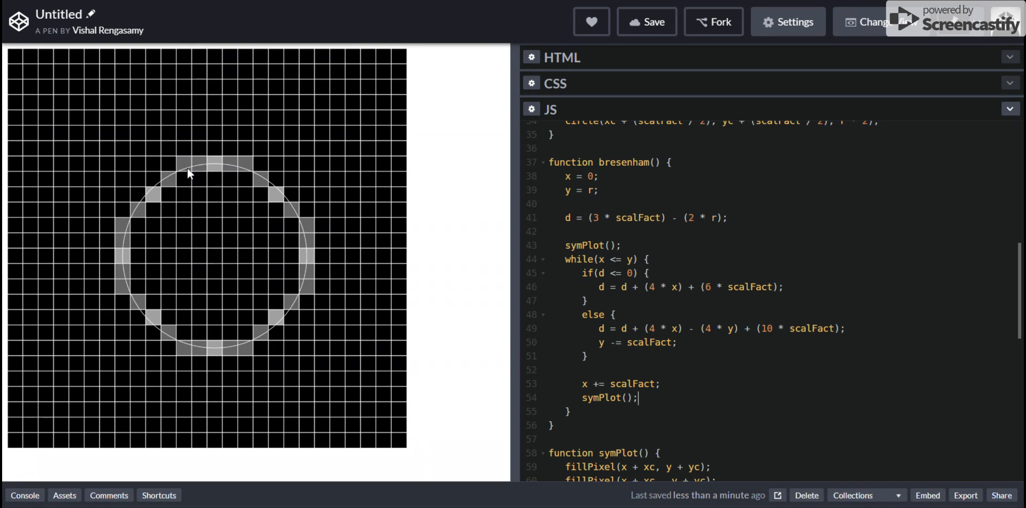
mouse_move(218, 170)
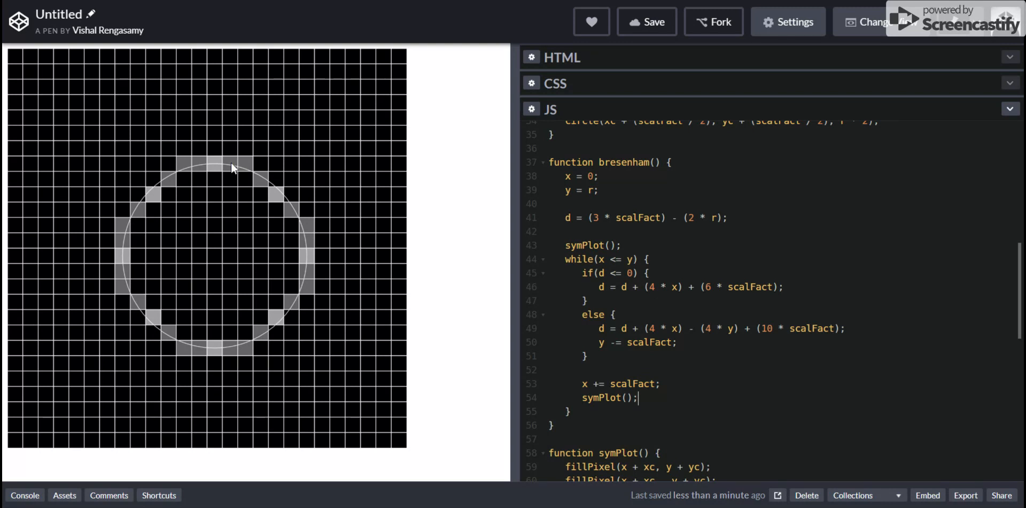
mouse_move(224, 180)
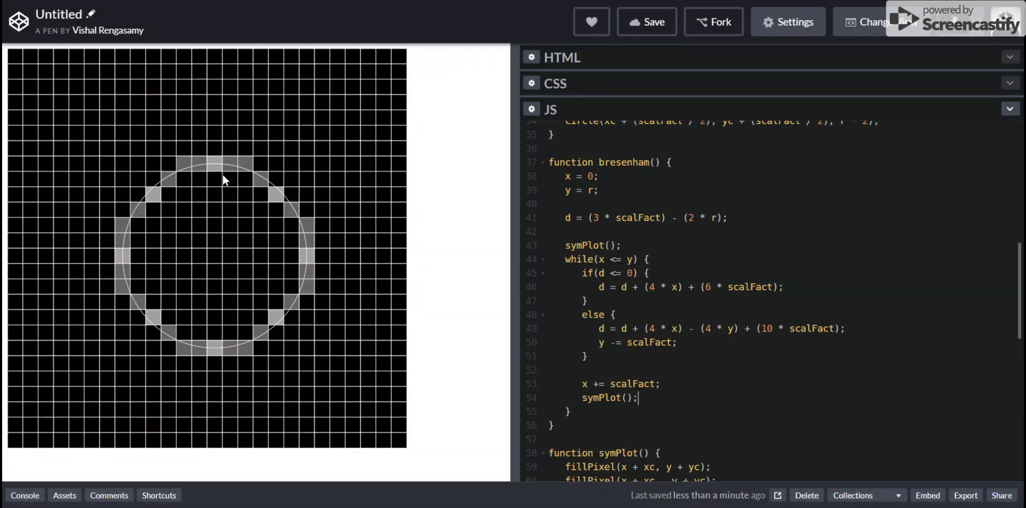
mouse_move(273, 196)
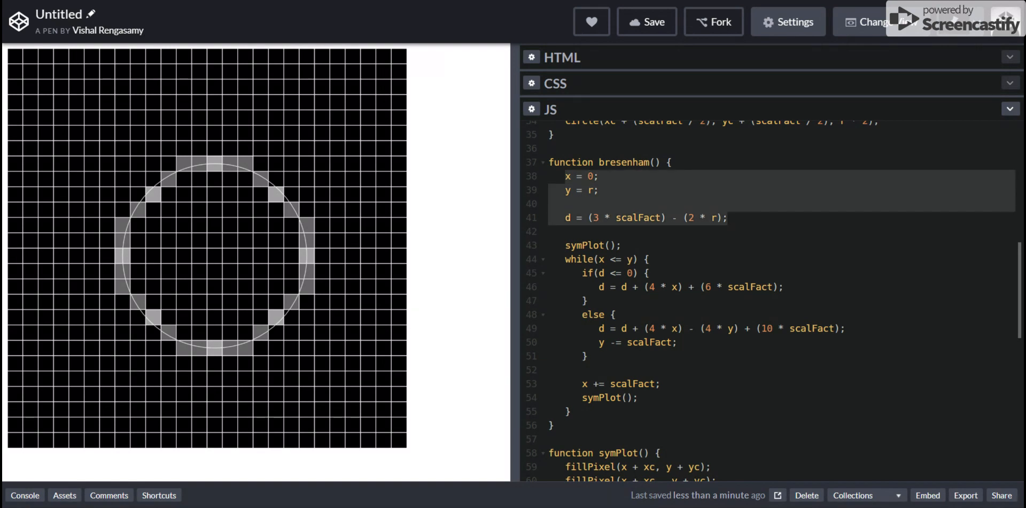
Mark the first symPlot call in bresenham and scroll down to symPlot.
left_click(621, 245)
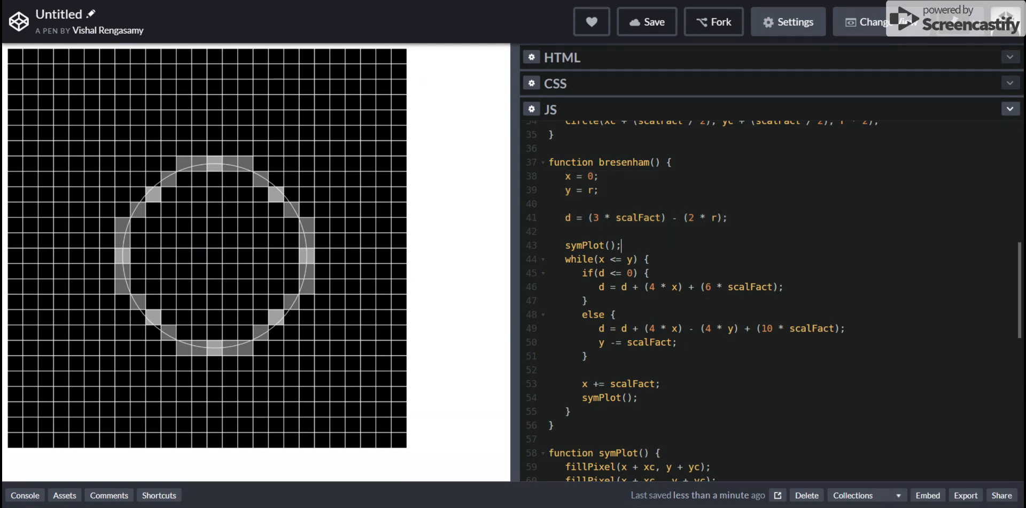
scroll("down", 3)
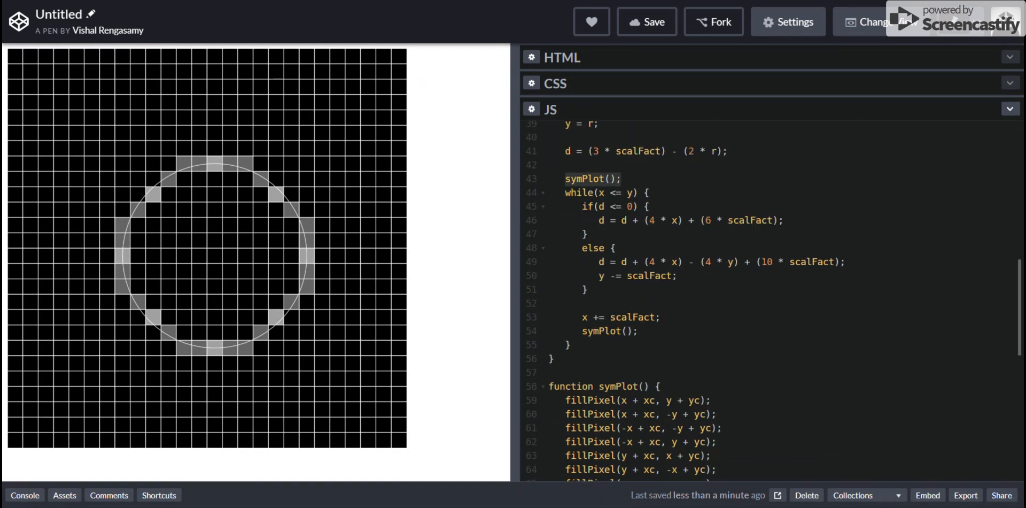
scroll("down", 3)
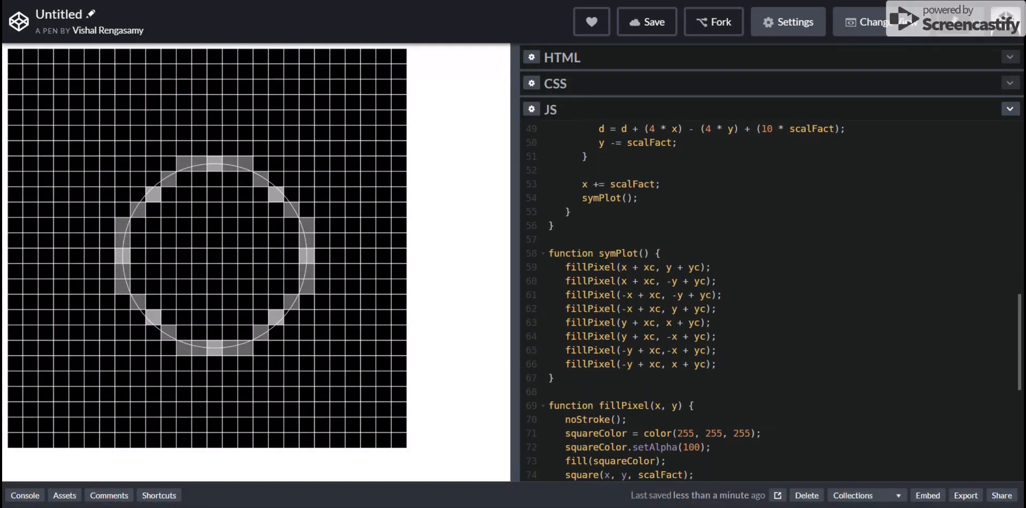
scroll("down", 3)
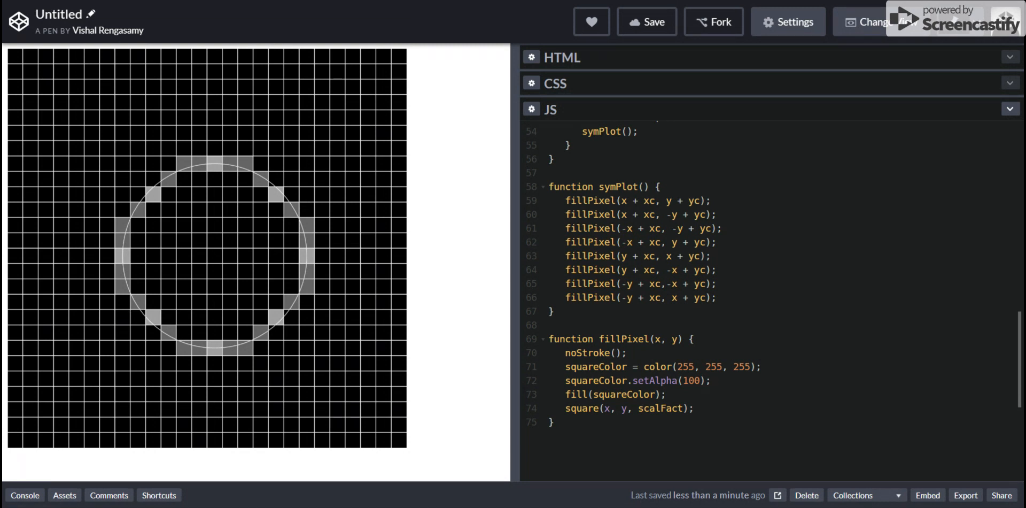
Highlight the eight mirrored fillPixel calls in symPlot.
left_click(566, 201)
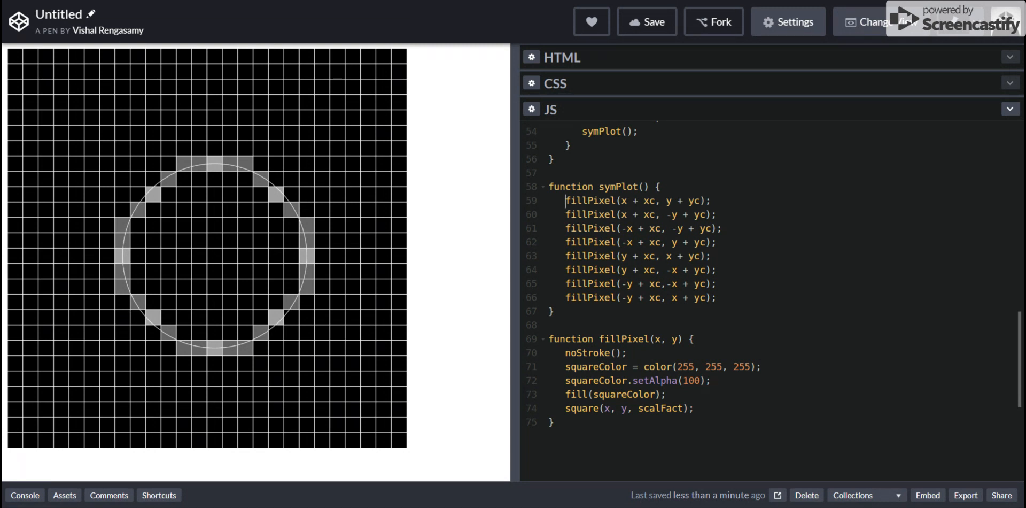
mouse_move(268, 182)
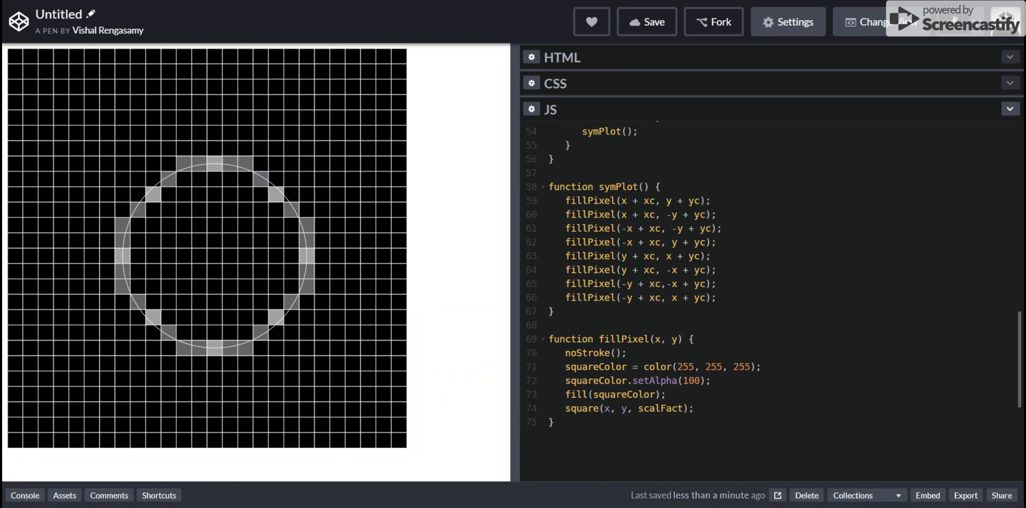
mouse_move(280, 178)
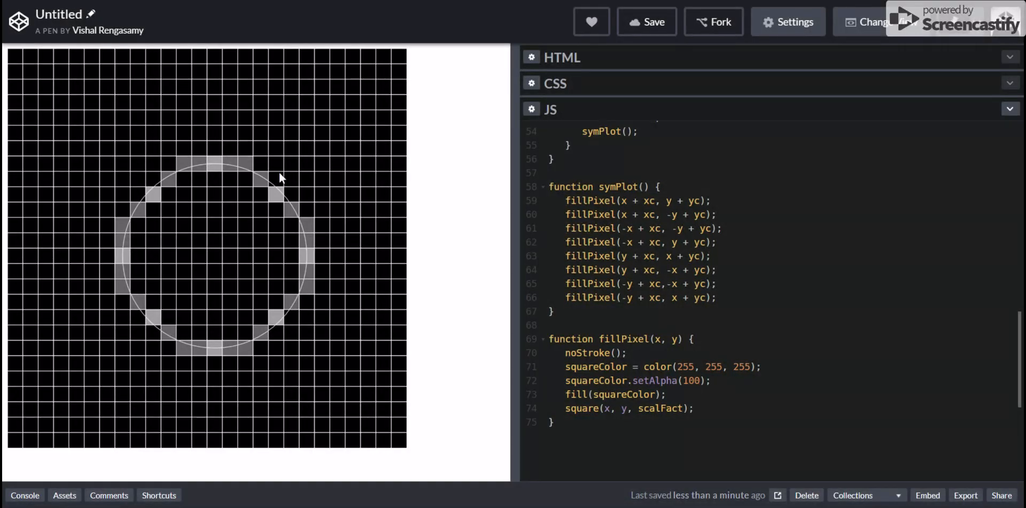
left_click_drag(590, 201, 707, 256)
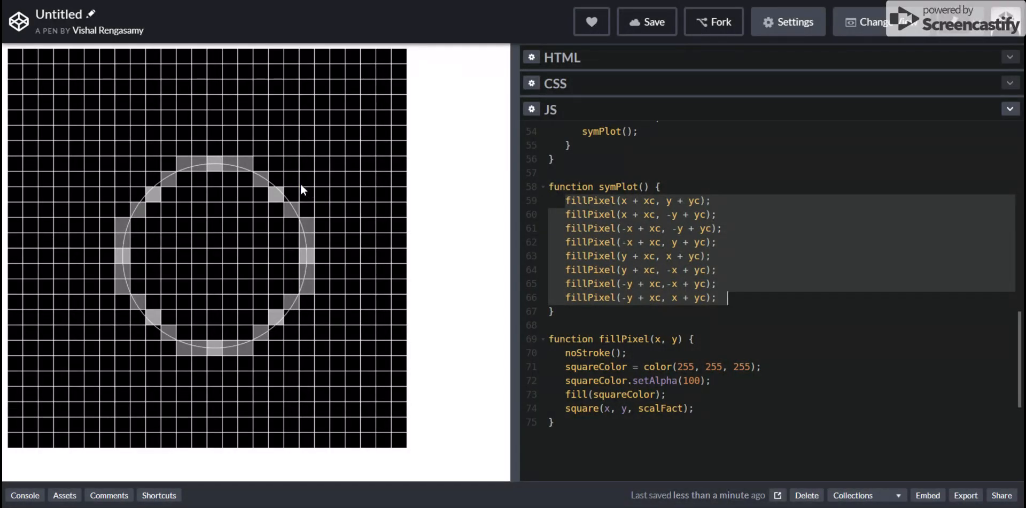
mouse_move(251, 181)
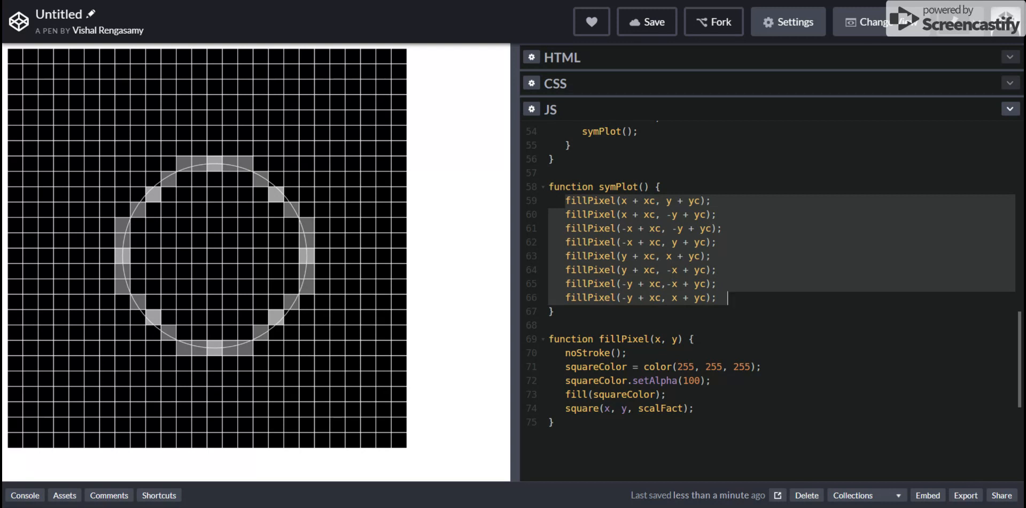
scroll("down", 3)
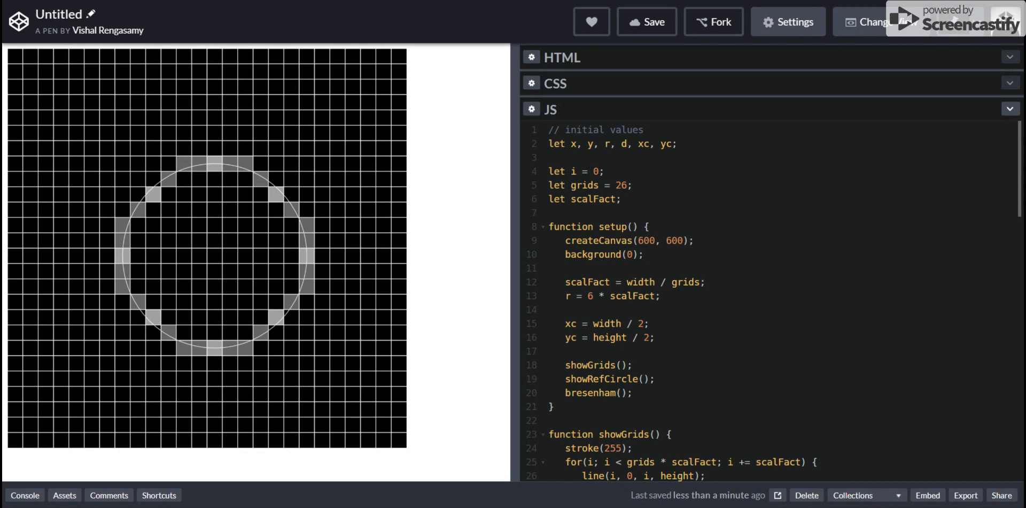
Replace width / 2 with 10 * scalFact for xc and set yc to 15 * scalFact.
scroll("down", 3)
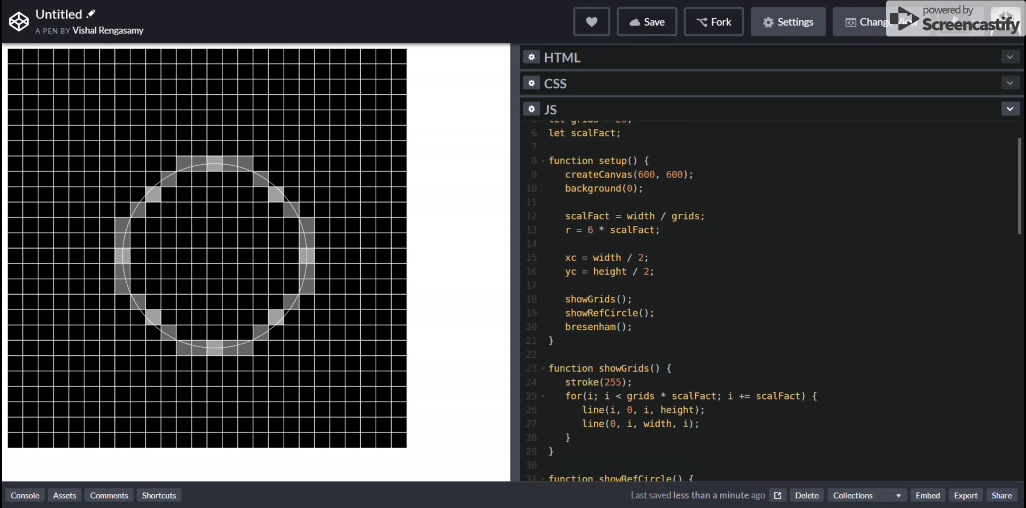
double_click(607, 257)
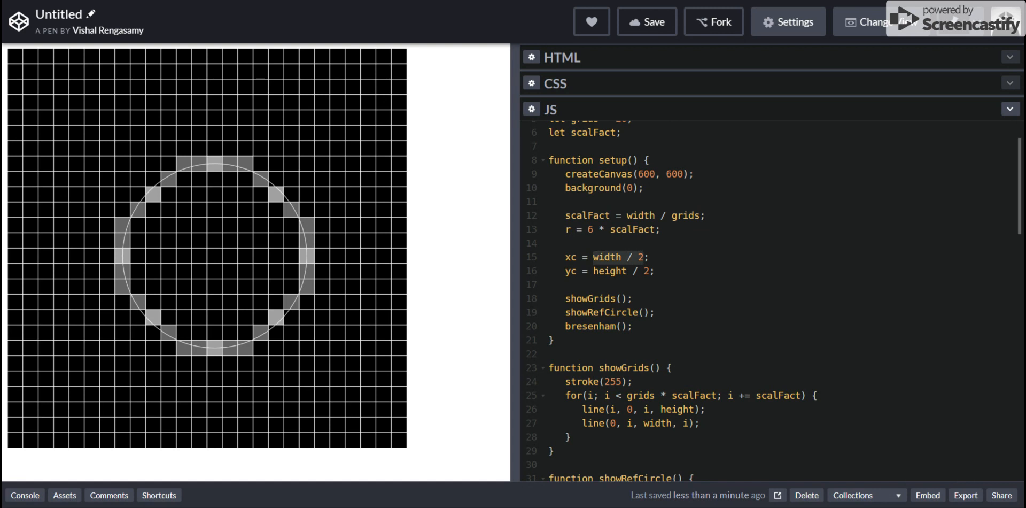
type("5 ;")
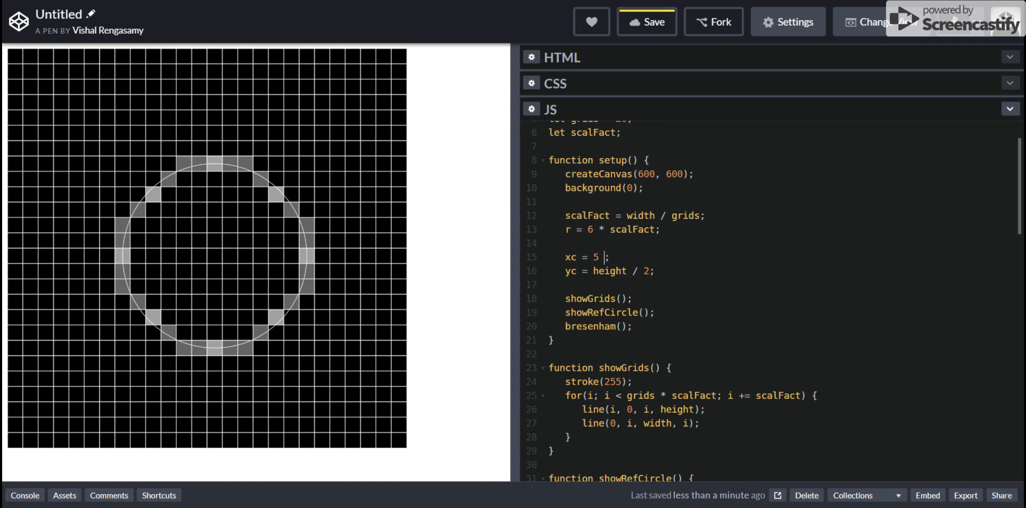
key("Backspace")
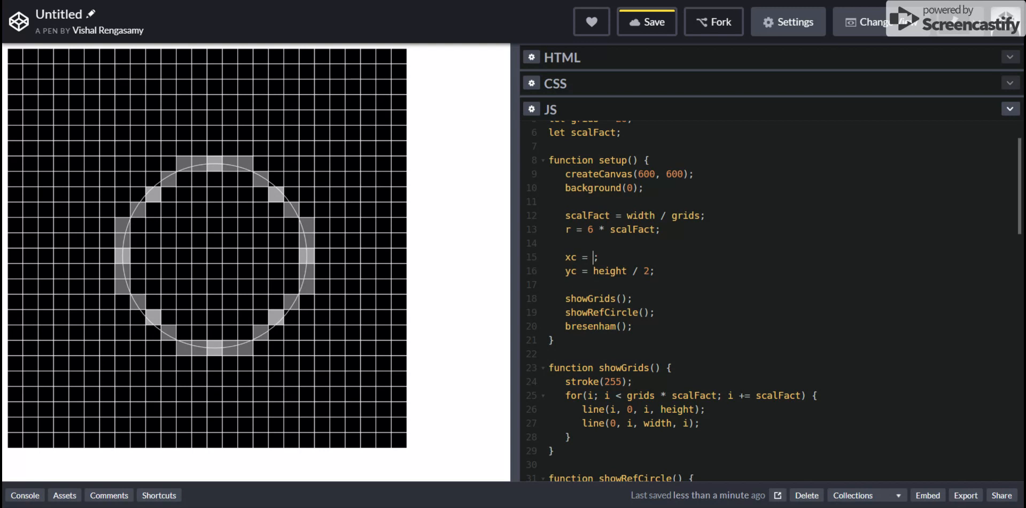
type("10 *")
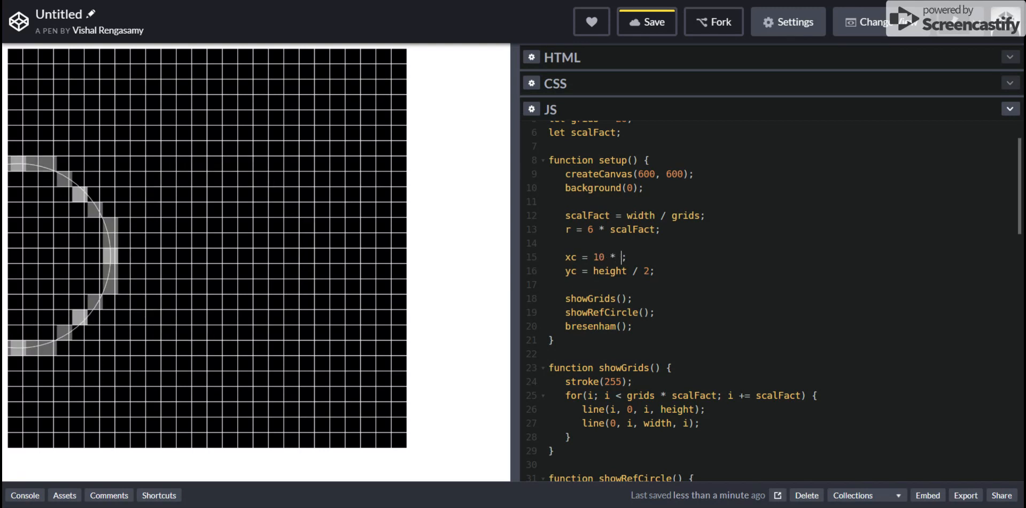
type("scalFact")
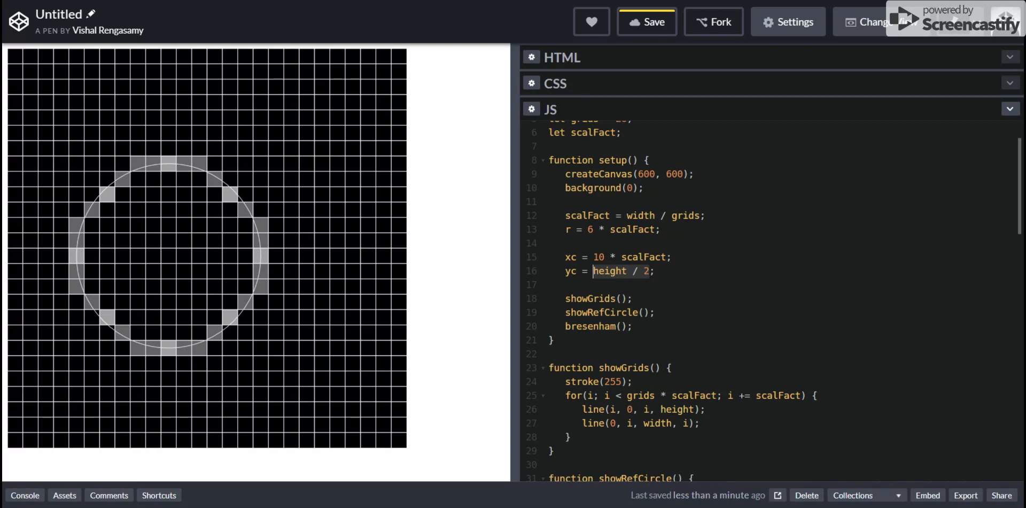
type("20")
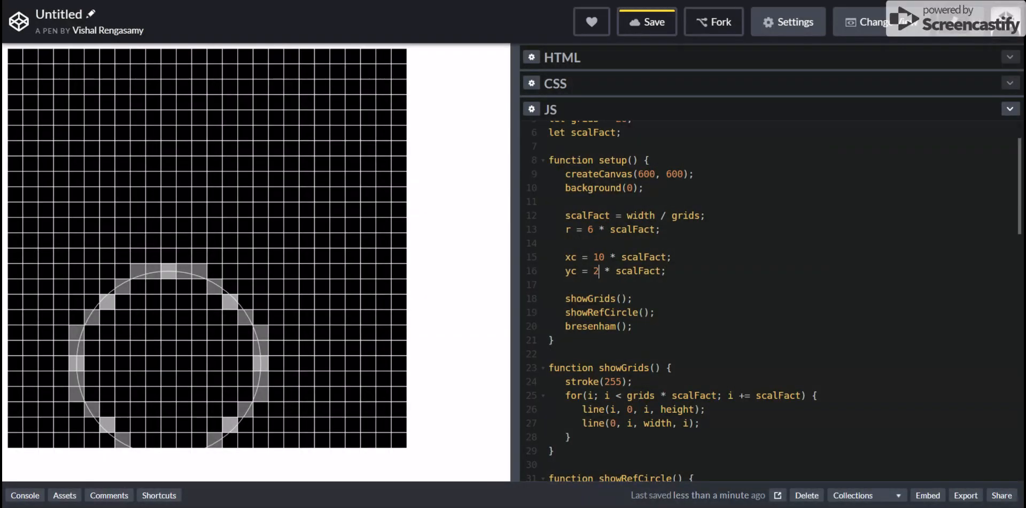
type("5")
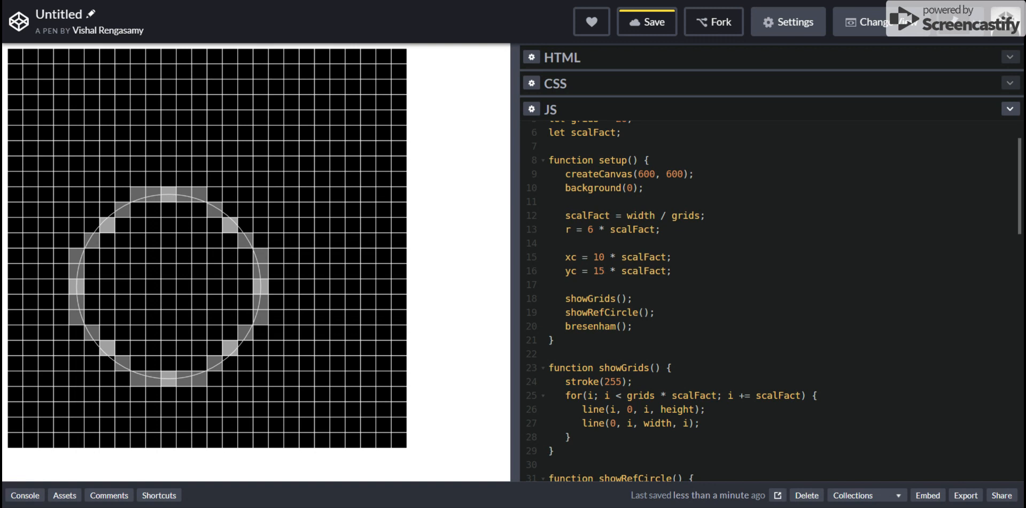
Change the radius multiplier from 6 to 8 after trying 3.
key("Backspace")
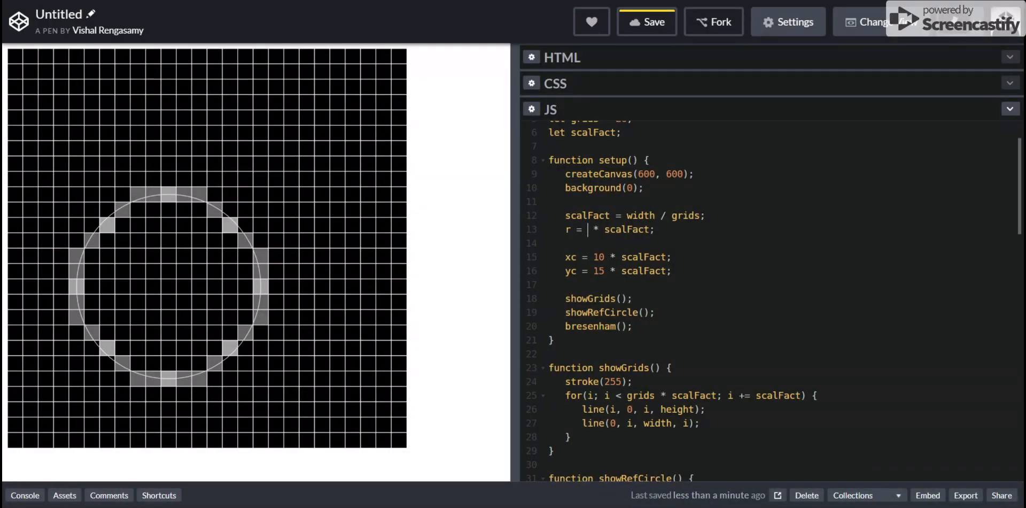
type("3")
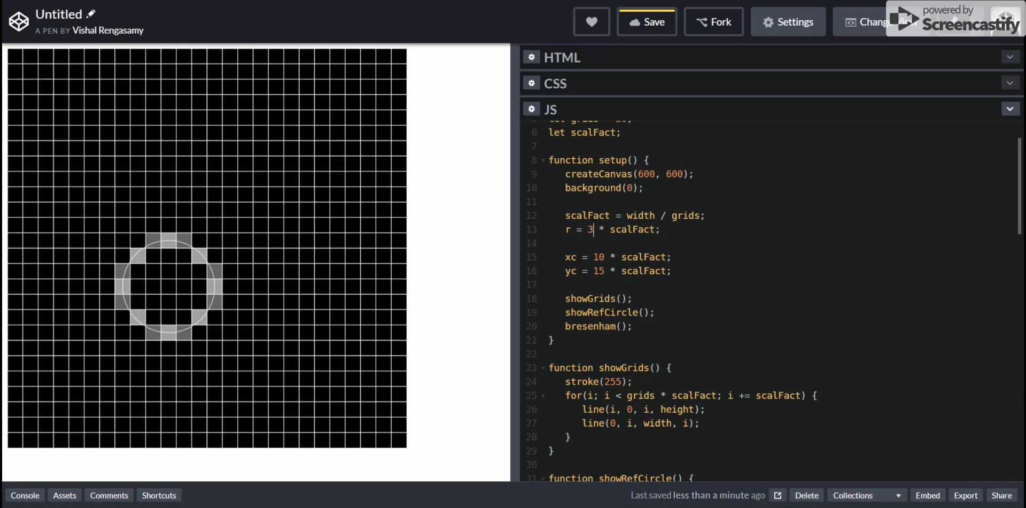
type("8")
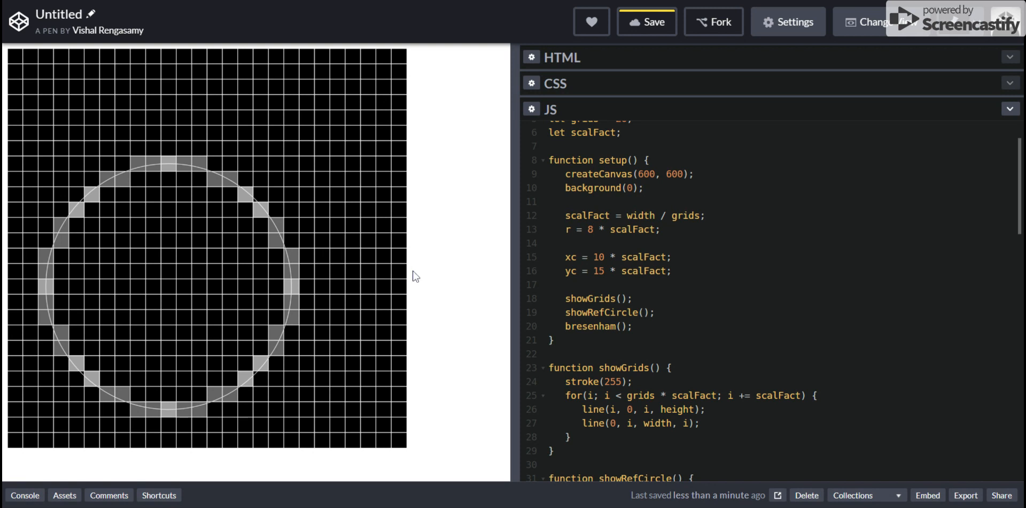
scroll("down", 3)
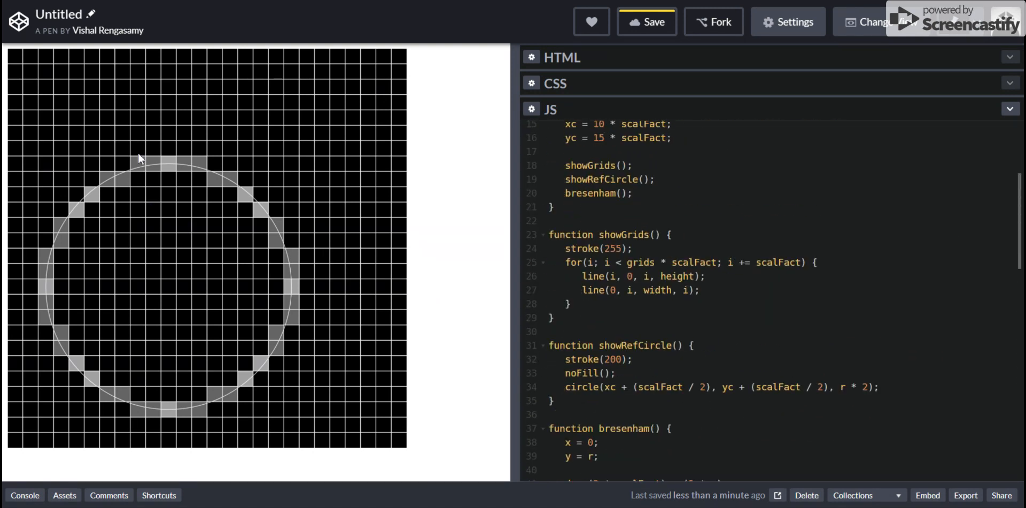
mouse_move(222, 275)
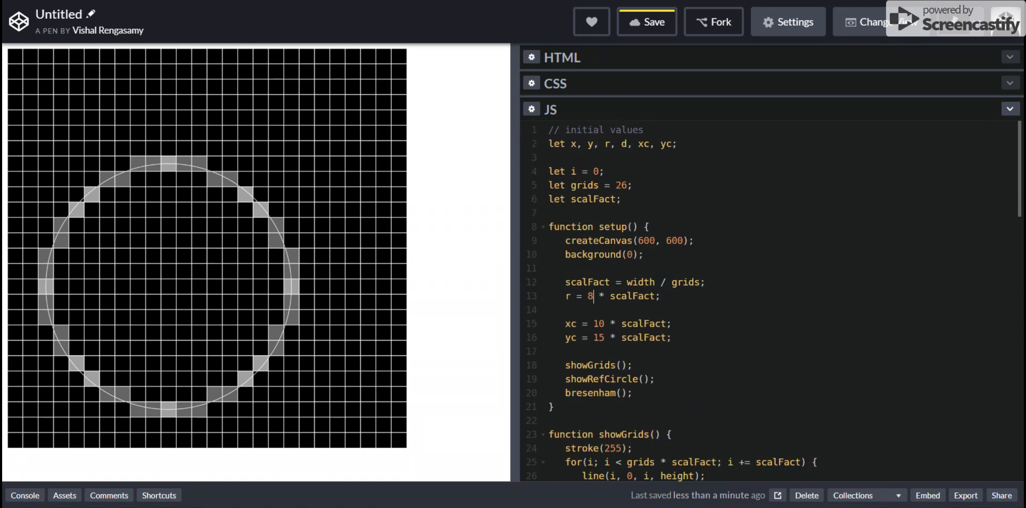
mouse_move(179, 289)
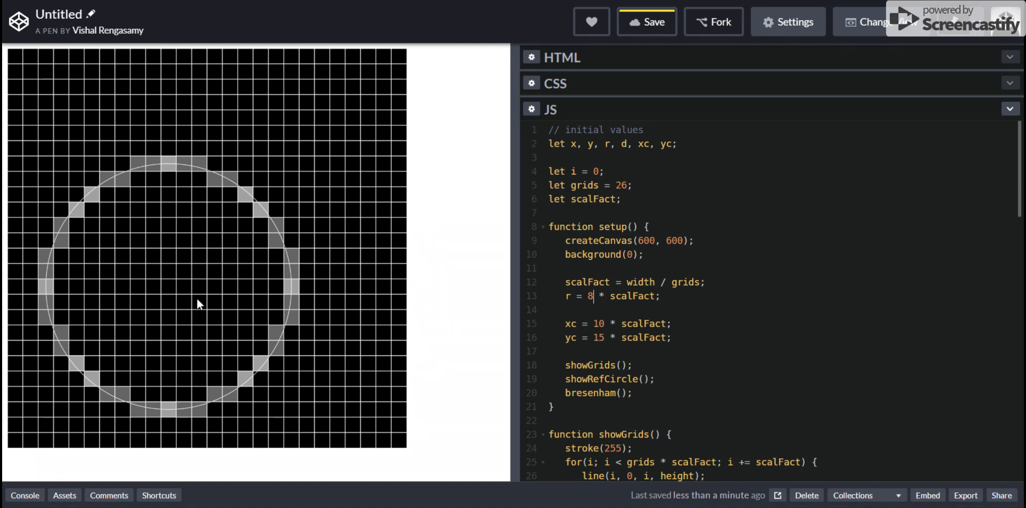
mouse_move(126, 196)
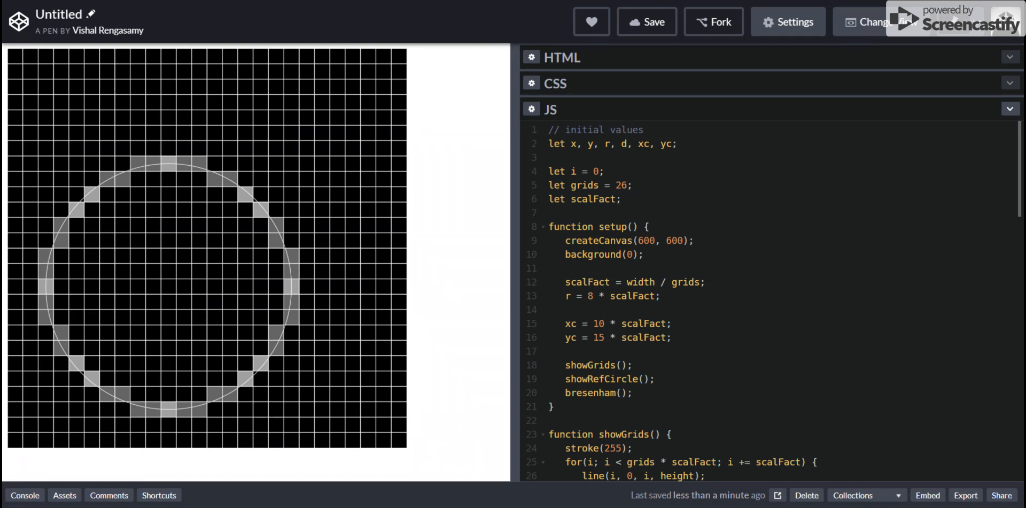
left_click(592, 296)
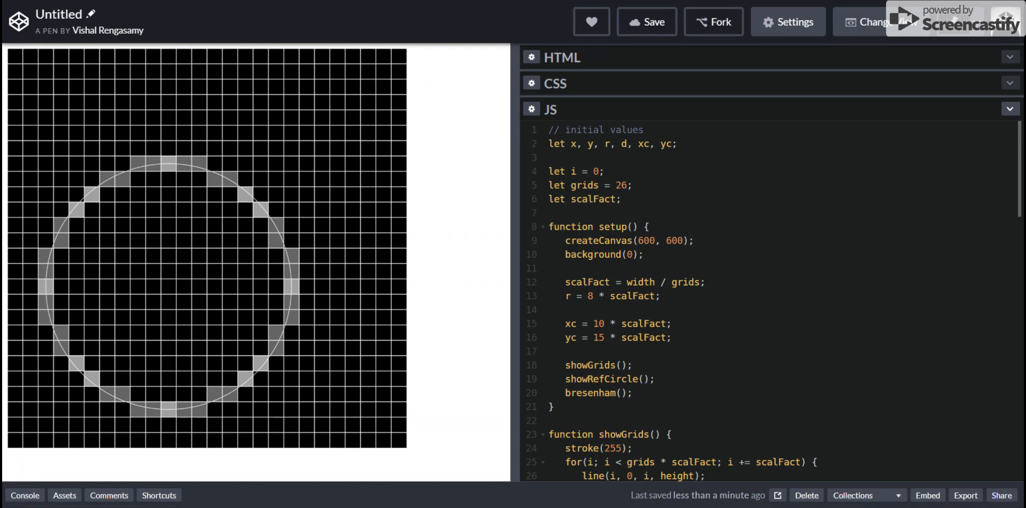
left_click(592, 295)
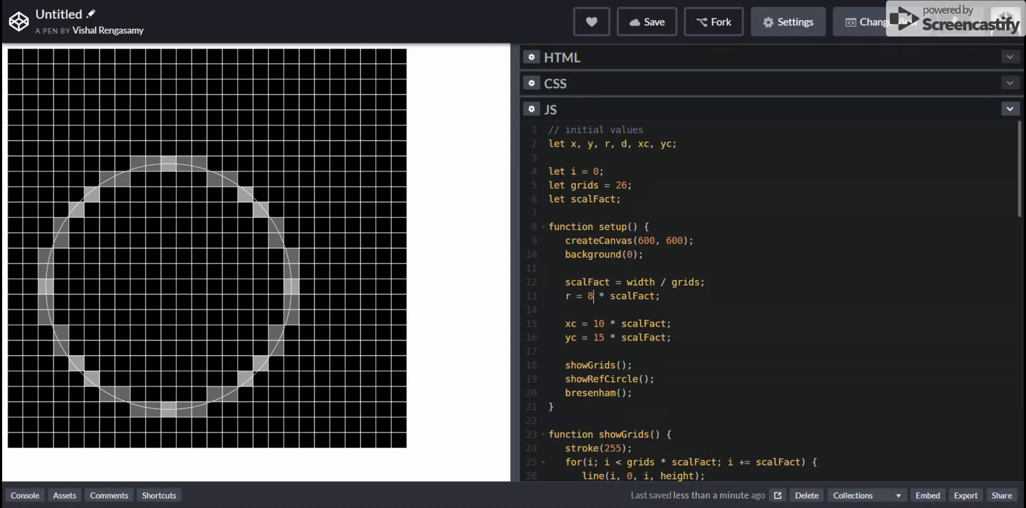
mouse_move(169, 294)
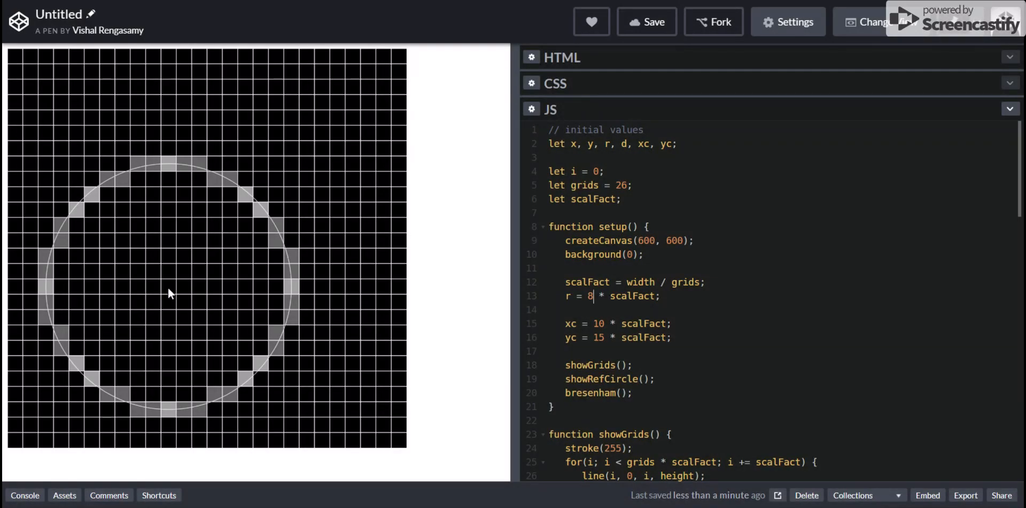